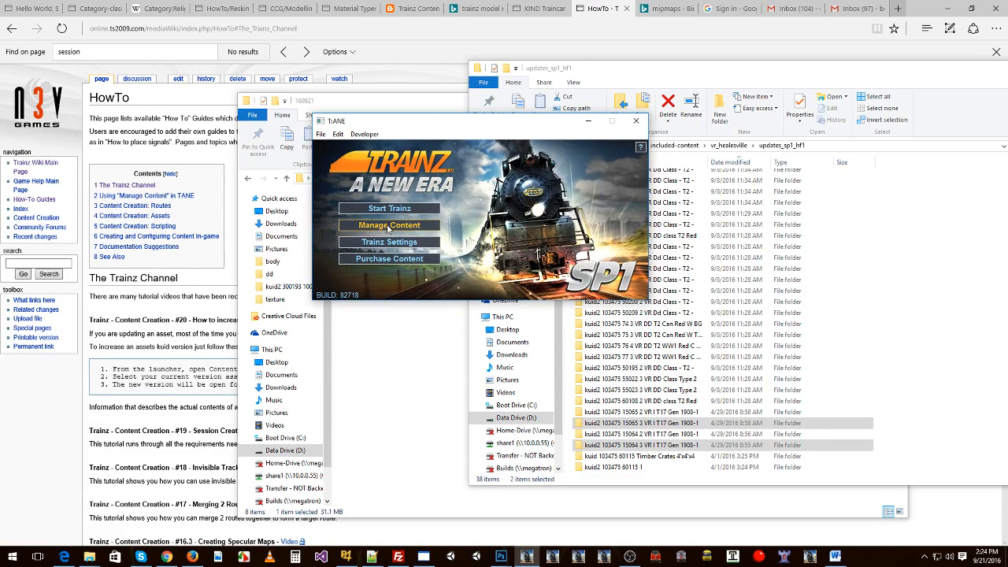
- Launch the Manage Content tool from the Trainz launcher
{"action": "left_click", "coordinate": [387, 227]}
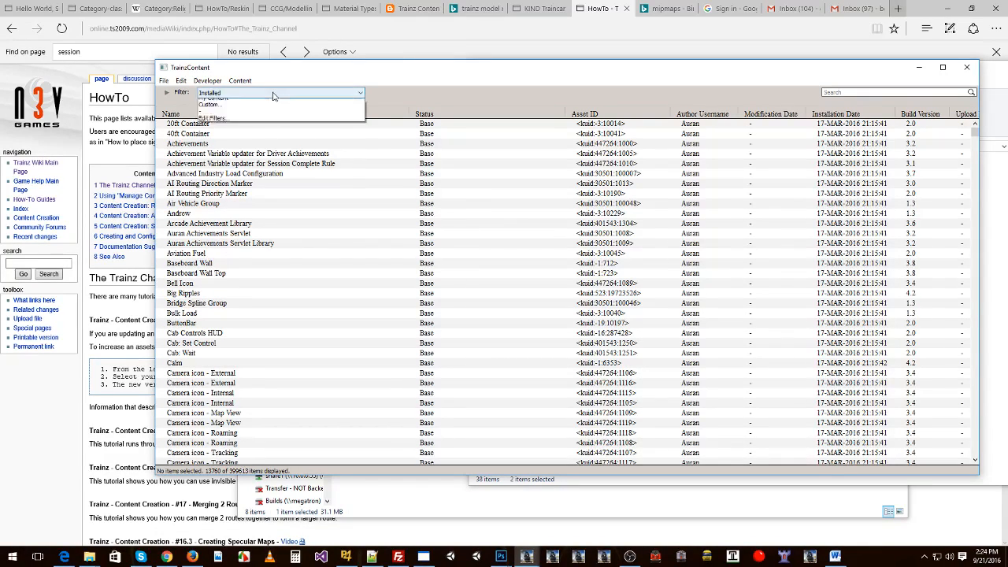
- Filter the content list to Routes & Sessions
{"action": "left_click", "coordinate": [229, 99]}
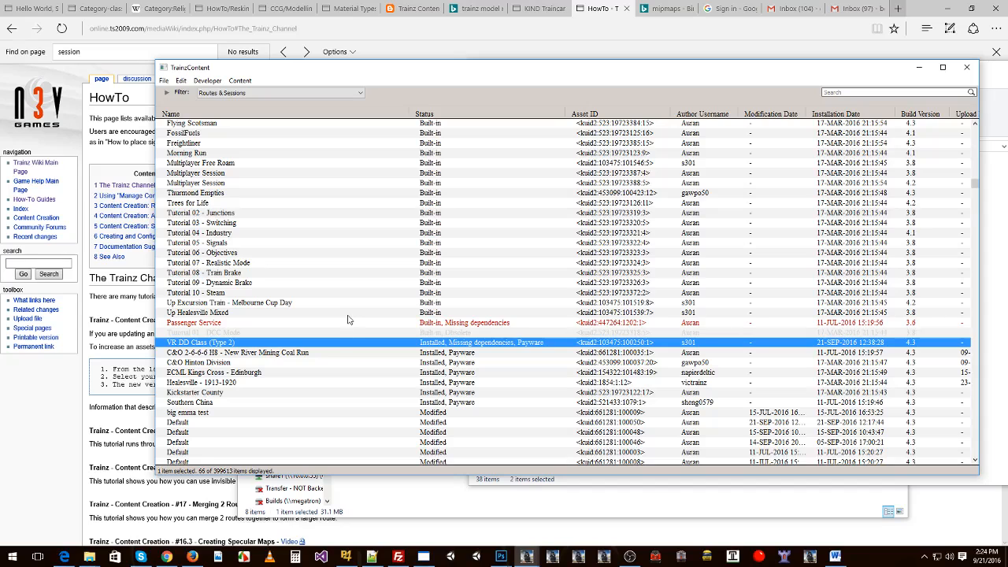
{"action": "mouse_move", "coordinate": [244, 346]}
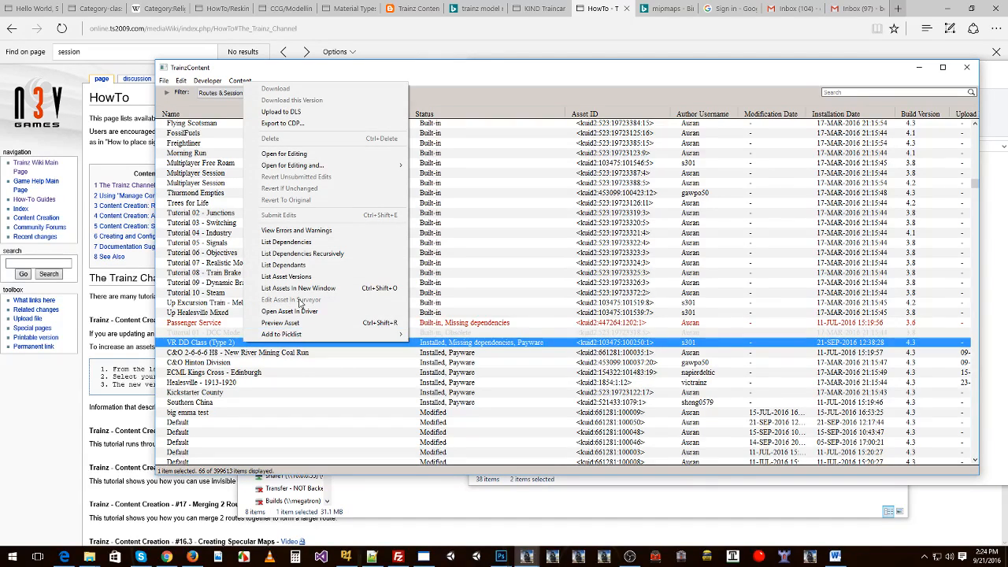
{"action": "mouse_move", "coordinate": [299, 243]}
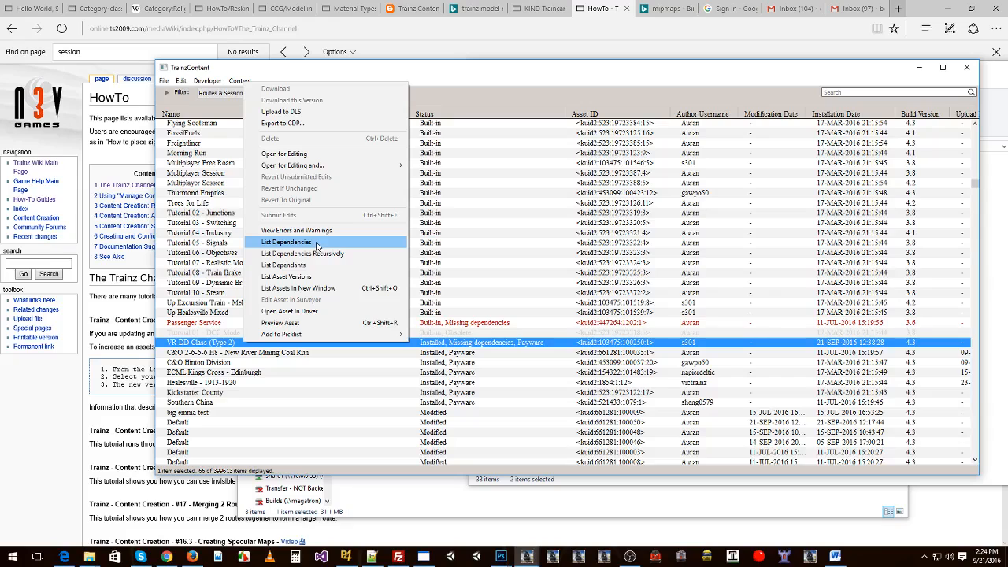
{"action": "mouse_move", "coordinate": [302, 252]}
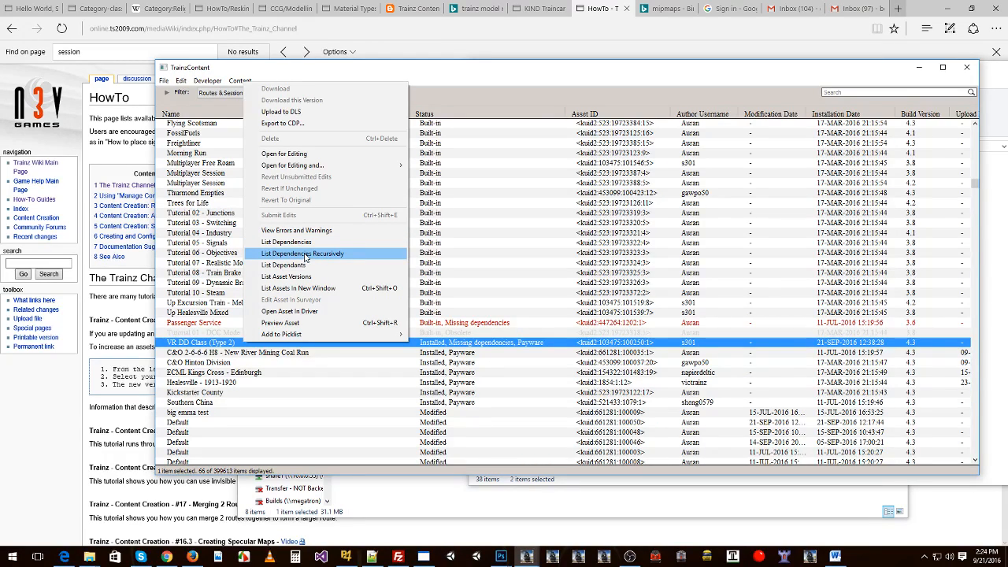
{"action": "mouse_move", "coordinate": [302, 243]}
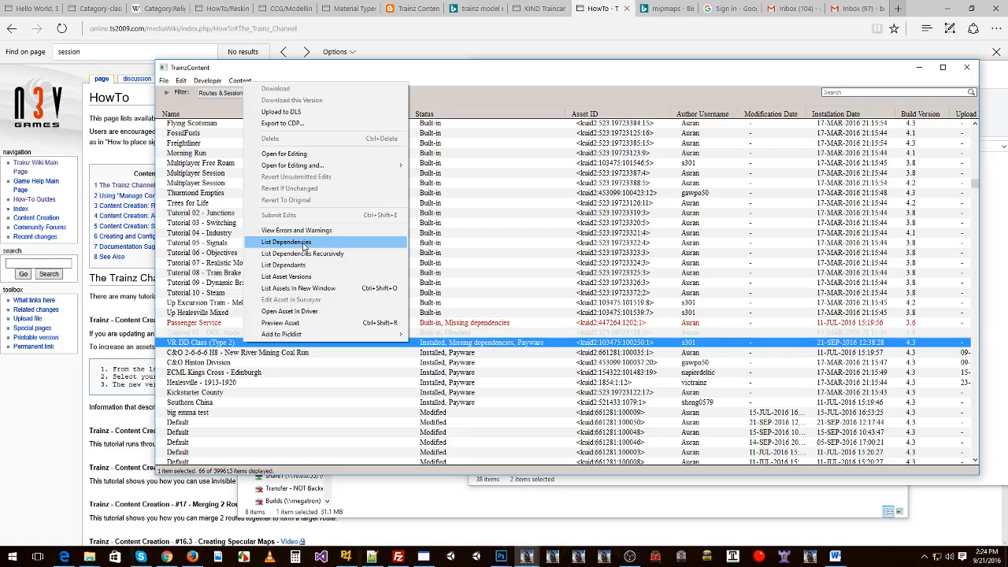
{"action": "mouse_move", "coordinate": [280, 323]}
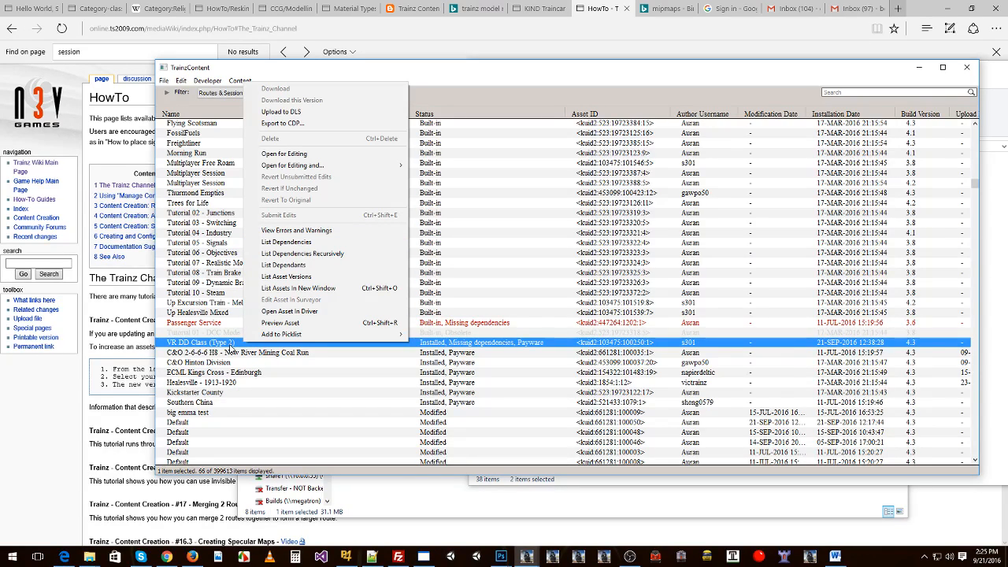
{"action": "mouse_move", "coordinate": [302, 254]}
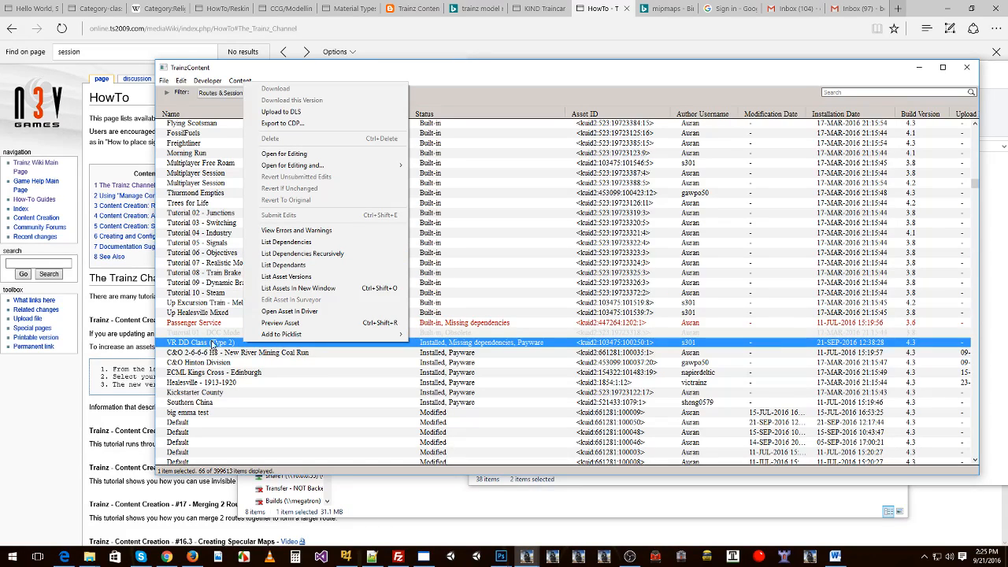
{"action": "mouse_move", "coordinate": [221, 348]}
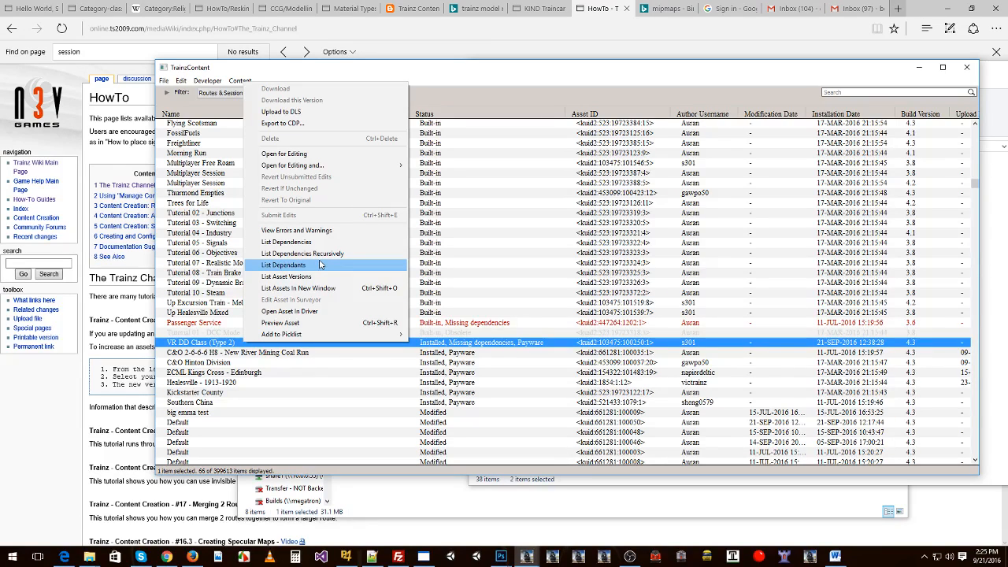
{"action": "mouse_move", "coordinate": [302, 253]}
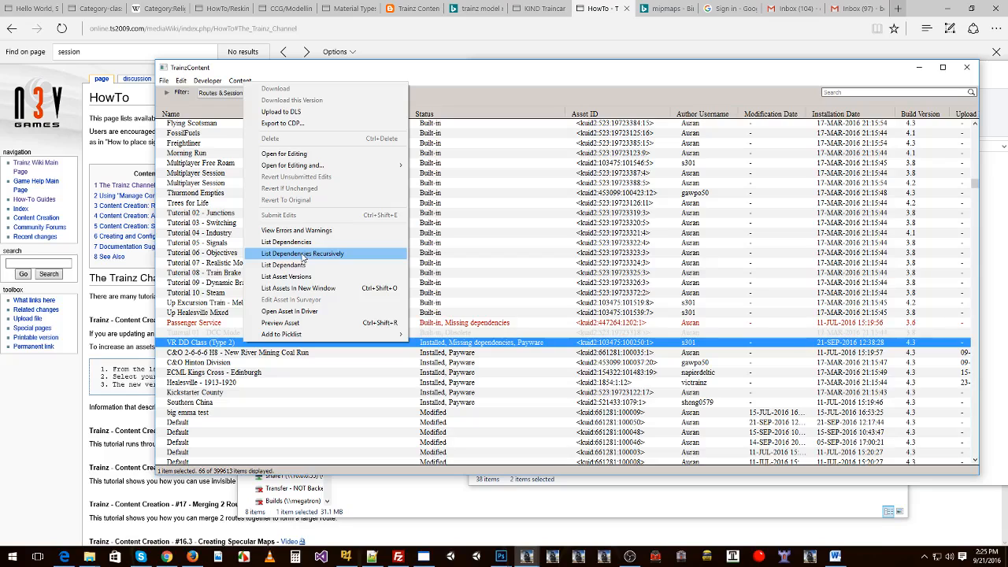
- List the session's dependencies recursively and revert unsubmitted edits on the open-for-edit assets
{"action": "left_click", "coordinate": [303, 252]}
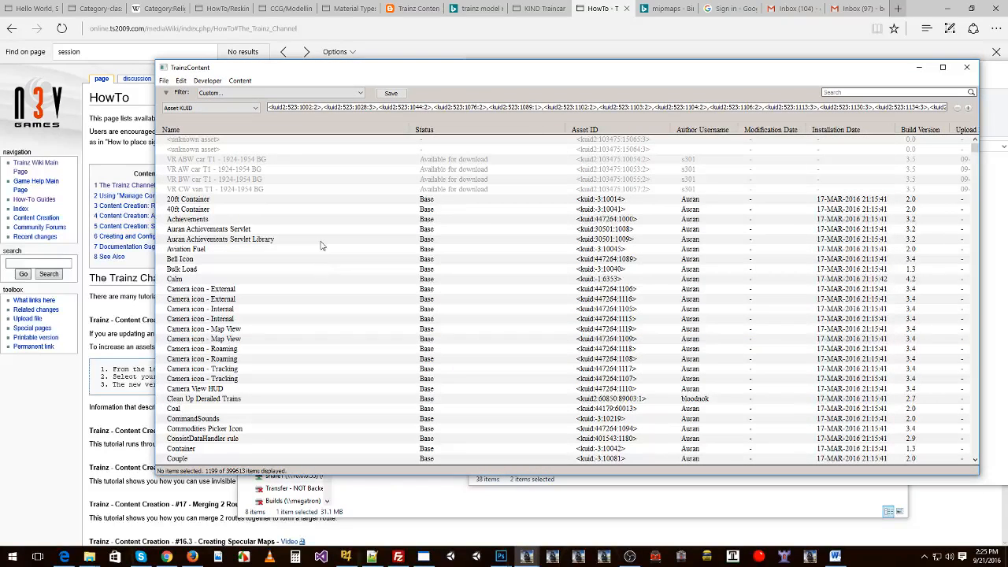
{"action": "mouse_move", "coordinate": [778, 156]}
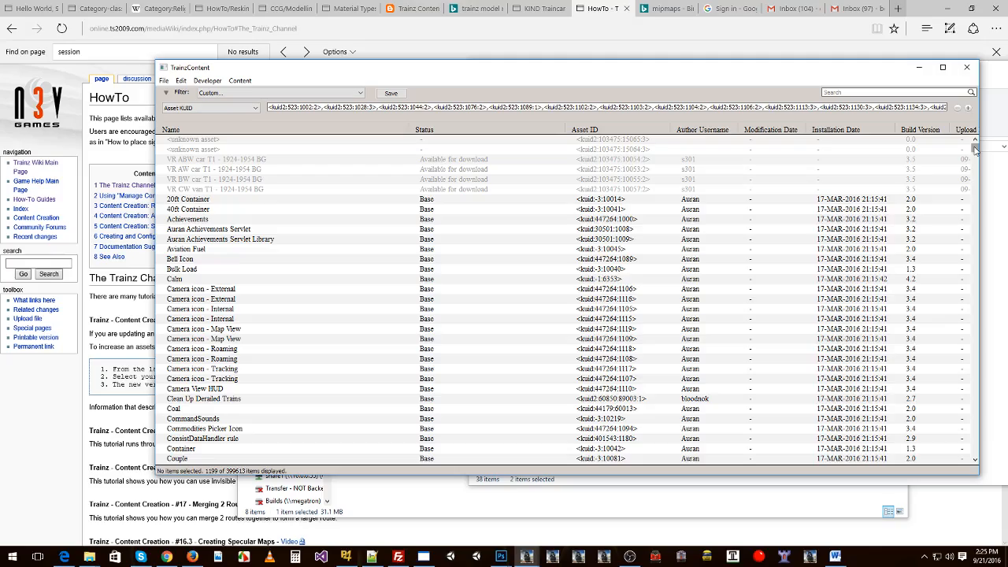
{"action": "scroll", "scroll_direction": "down", "scroll_amount": 3}
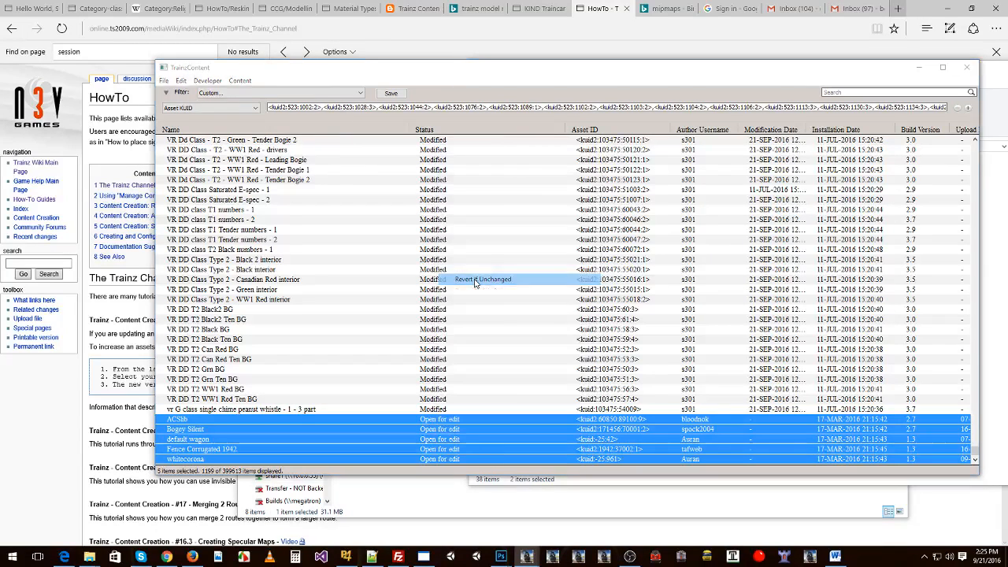
{"action": "left_click", "coordinate": [481, 279]}
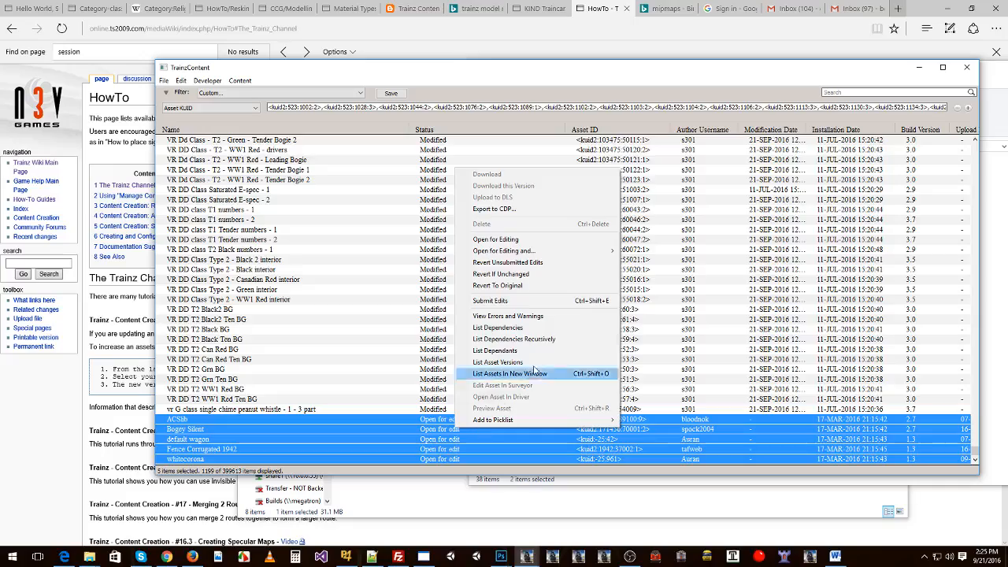
{"action": "mouse_move", "coordinate": [507, 261]}
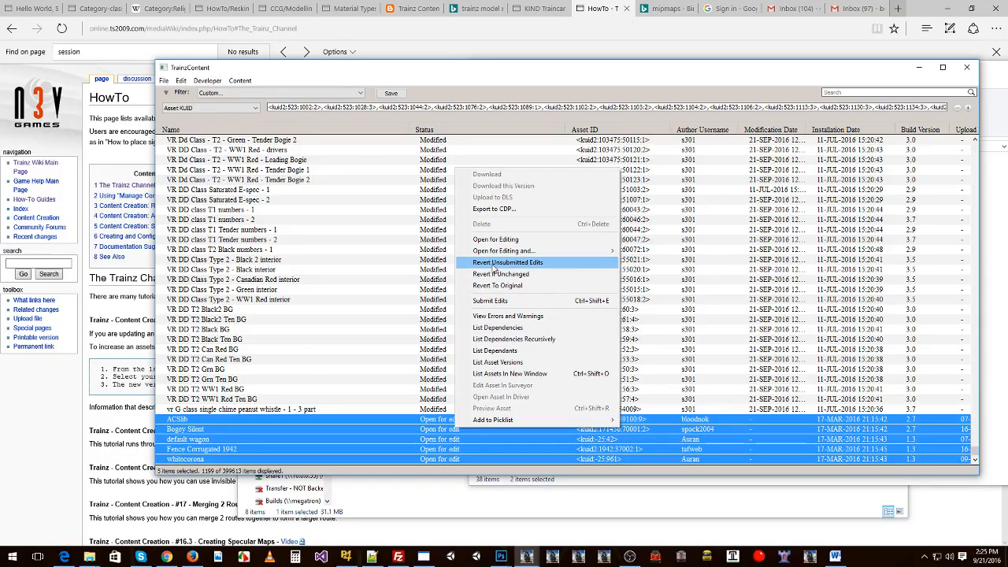
{"action": "left_click", "coordinate": [507, 261]}
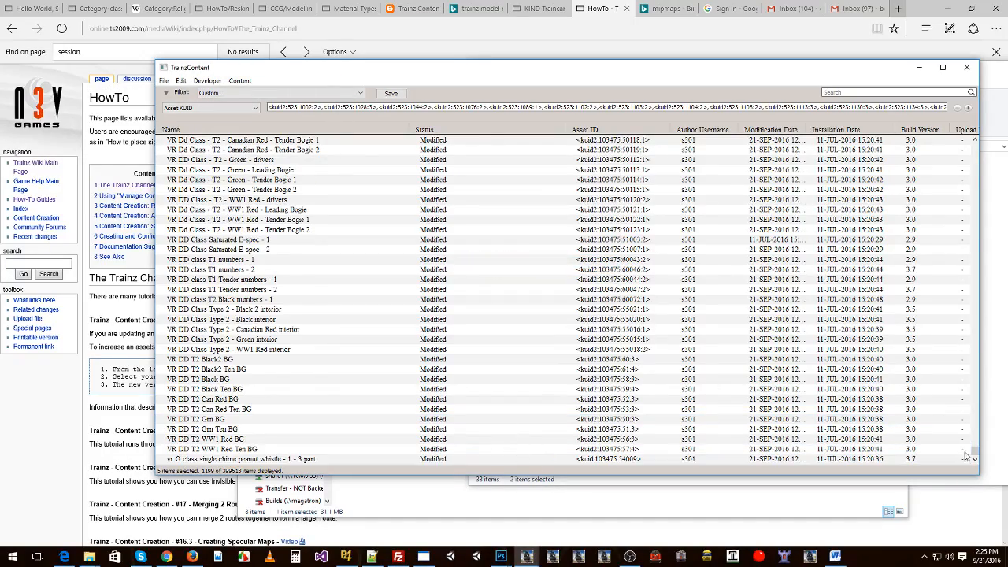
{"action": "scroll", "scroll_direction": "down", "scroll_amount": 3}
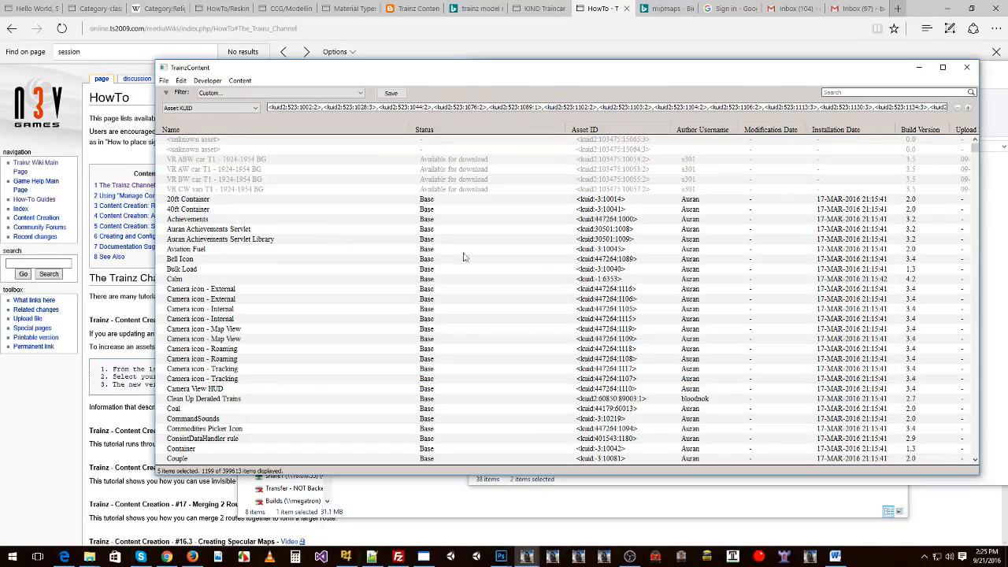
- Select the four VR assets marked Available for download and start downloading them
{"action": "left_click", "coordinate": [217, 189]}
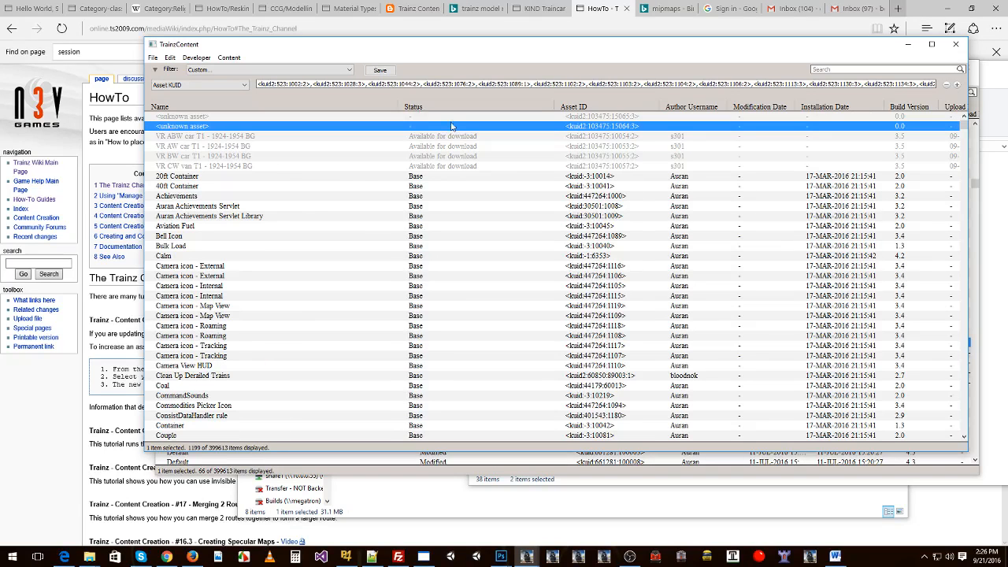
{"action": "left_click", "coordinate": [182, 117]}
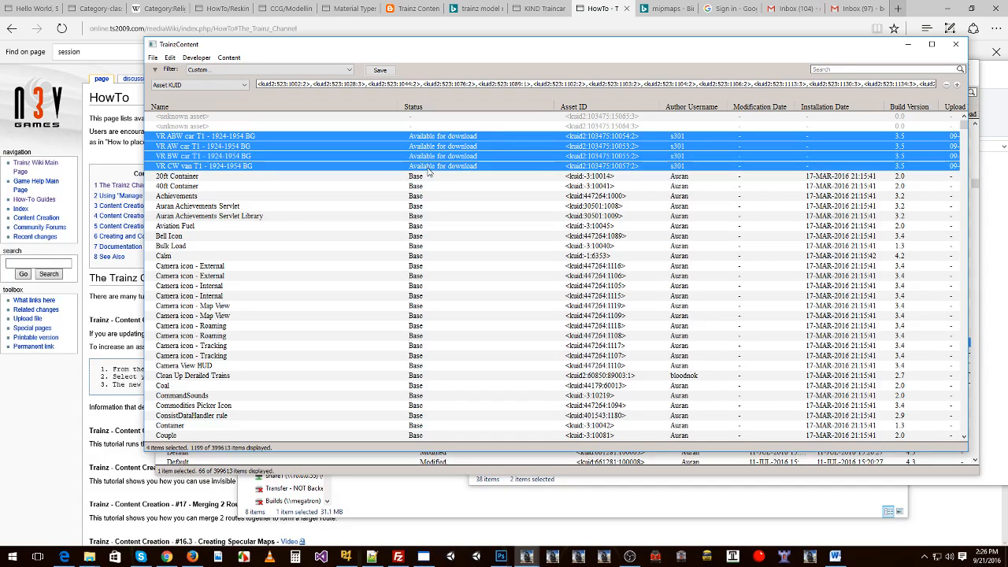
{"action": "mouse_move", "coordinate": [422, 142]}
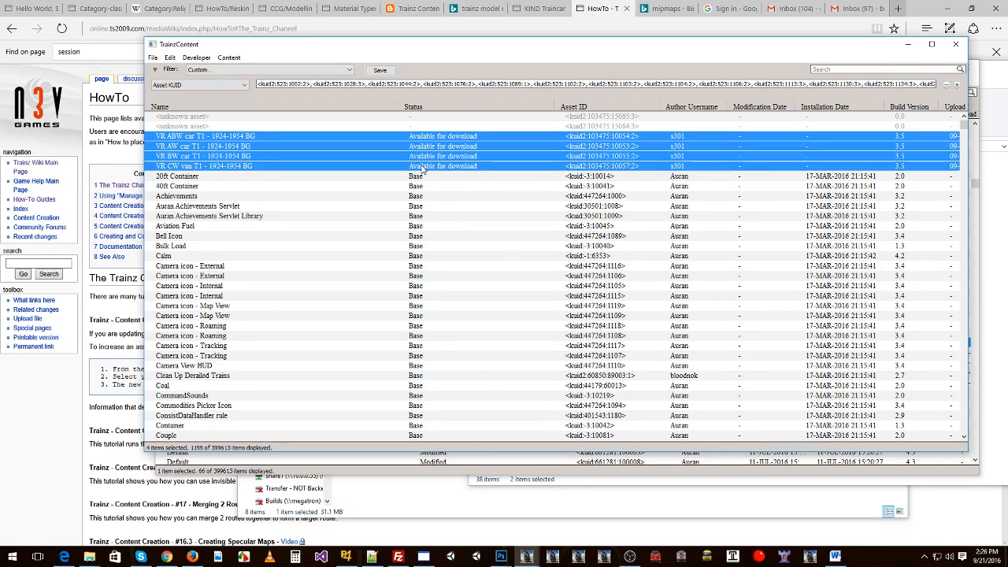
{"action": "right_click", "coordinate": [422, 166]}
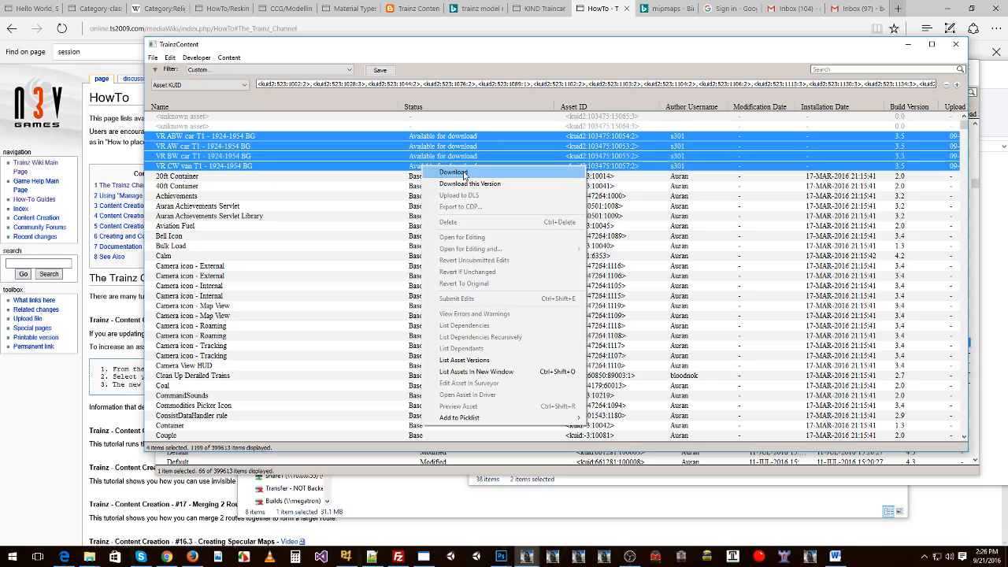
{"action": "left_click", "coordinate": [453, 172]}
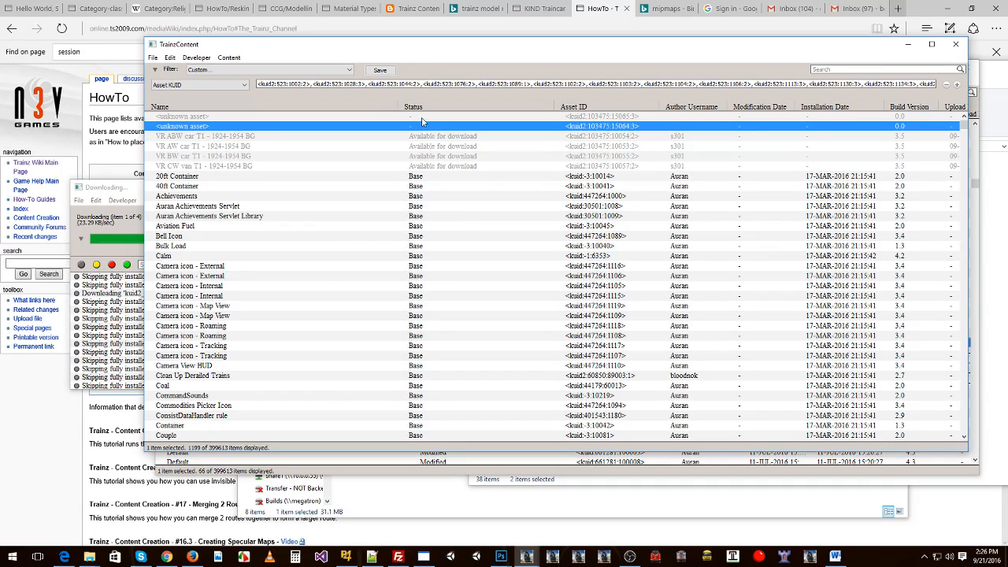
- Review the dependency list as the VR downloads finish, leaving two unknown assets missing
{"action": "left_click", "coordinate": [182, 116]}
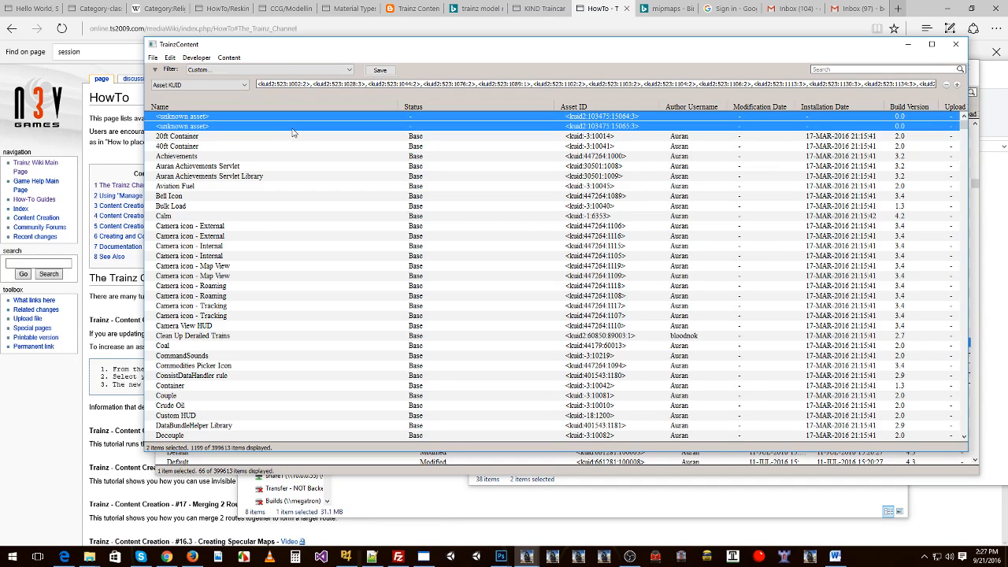
{"action": "mouse_move", "coordinate": [302, 78]}
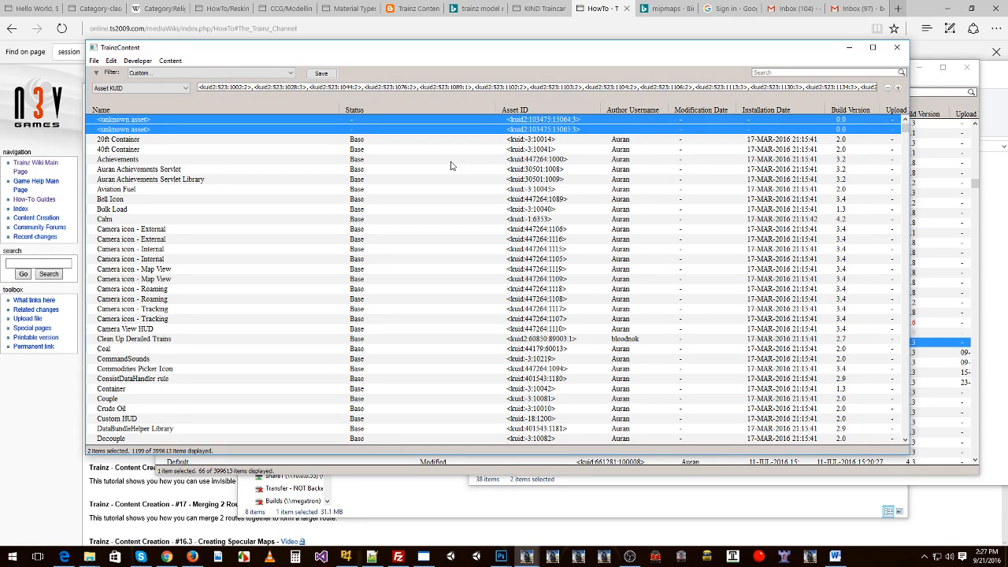
{"action": "mouse_move", "coordinate": [378, 139]}
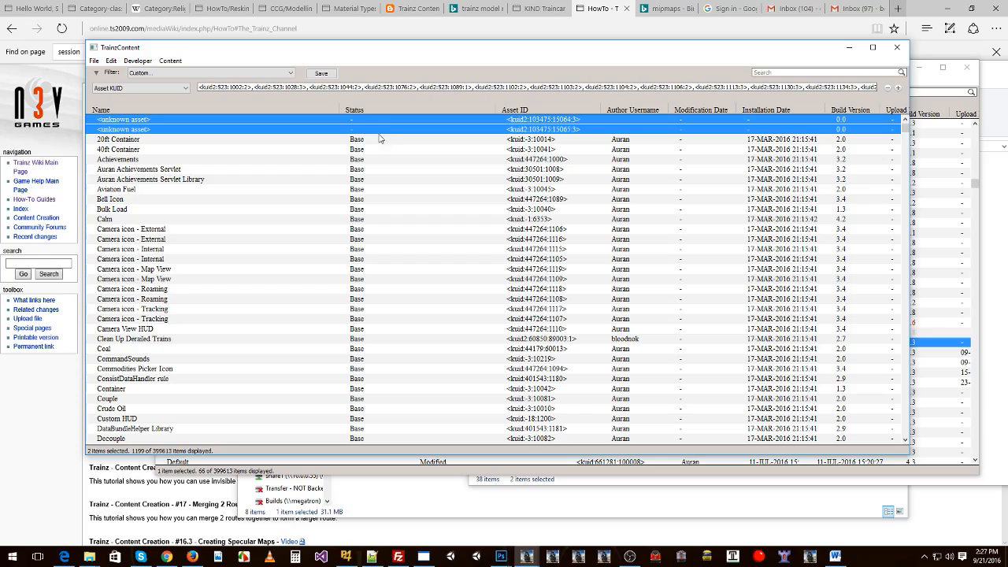
{"action": "mouse_move", "coordinate": [923, 185]}
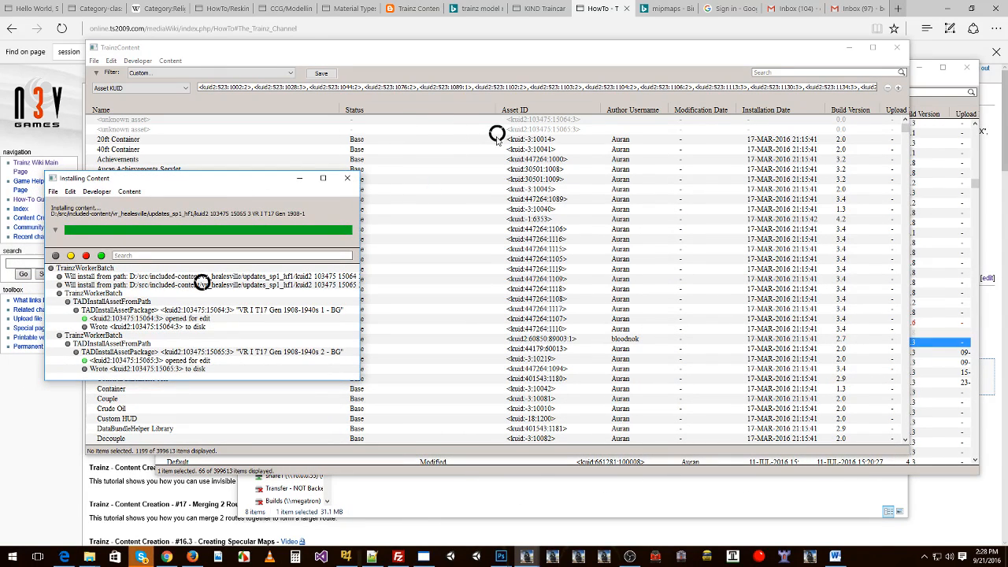
{"action": "mouse_move", "coordinate": [627, 135]}
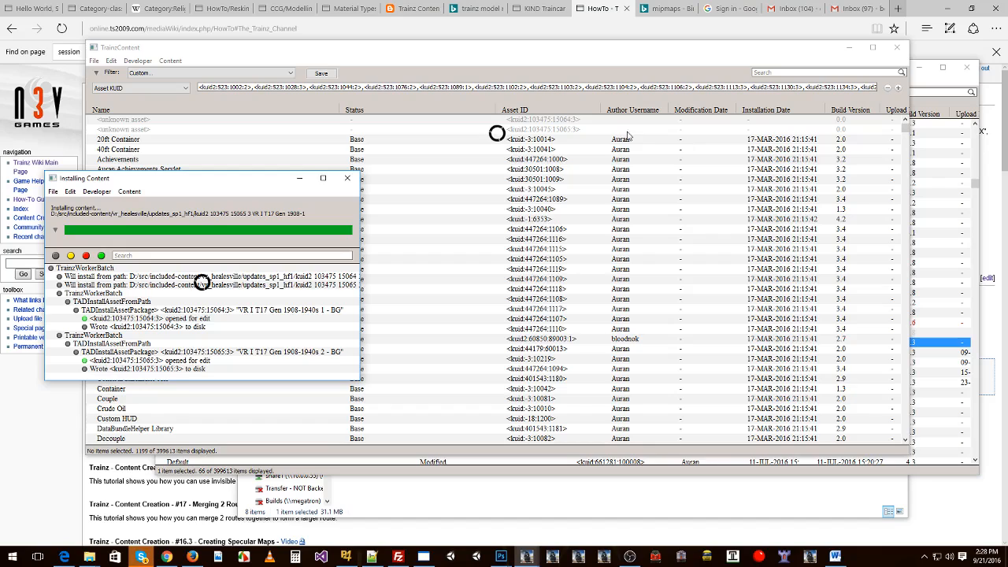
{"action": "mouse_move", "coordinate": [828, 159]}
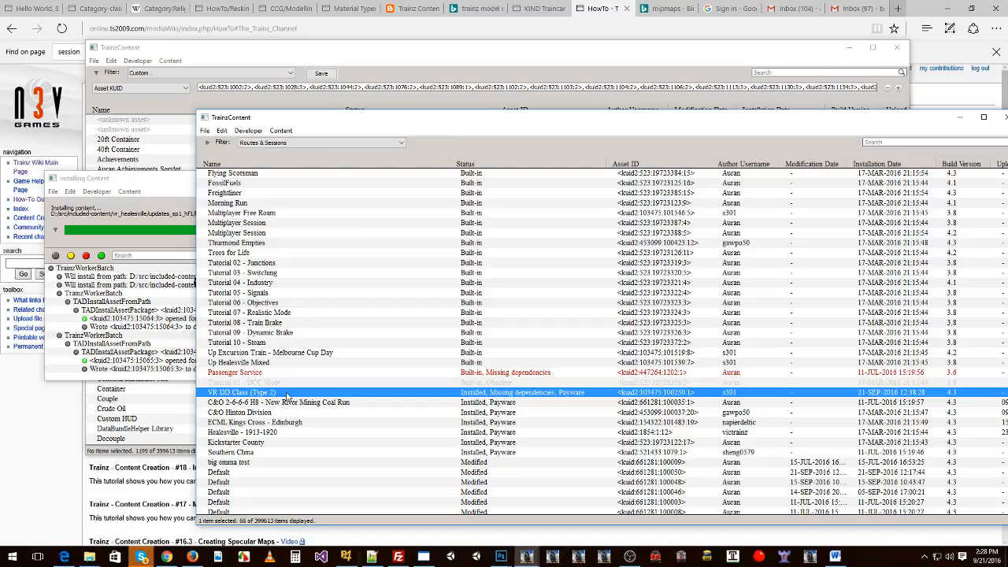
- List the dependencies of the VR DD Class (Type 2) session after installation completes
{"action": "right_click", "coordinate": [241, 392]}
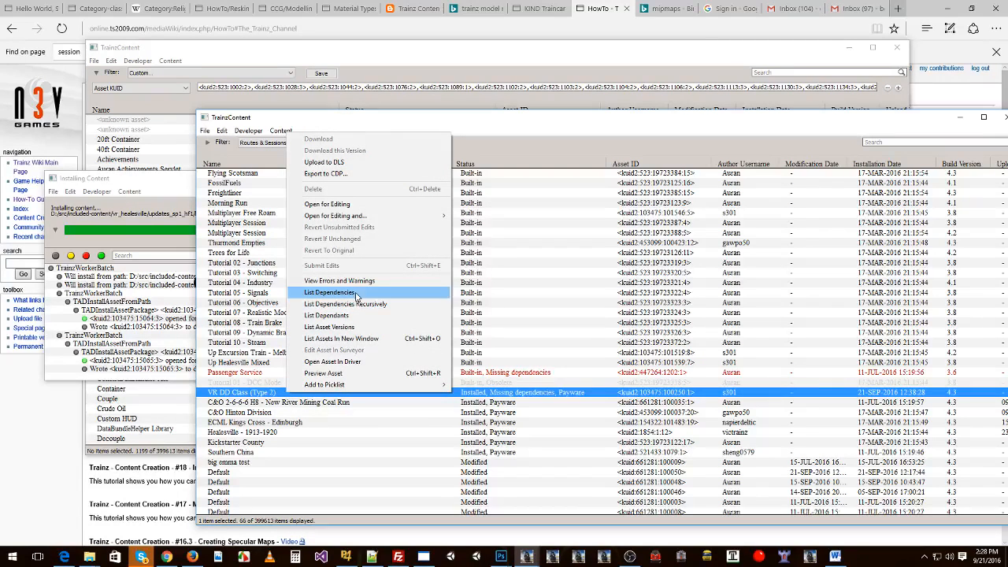
{"action": "left_click", "coordinate": [326, 291]}
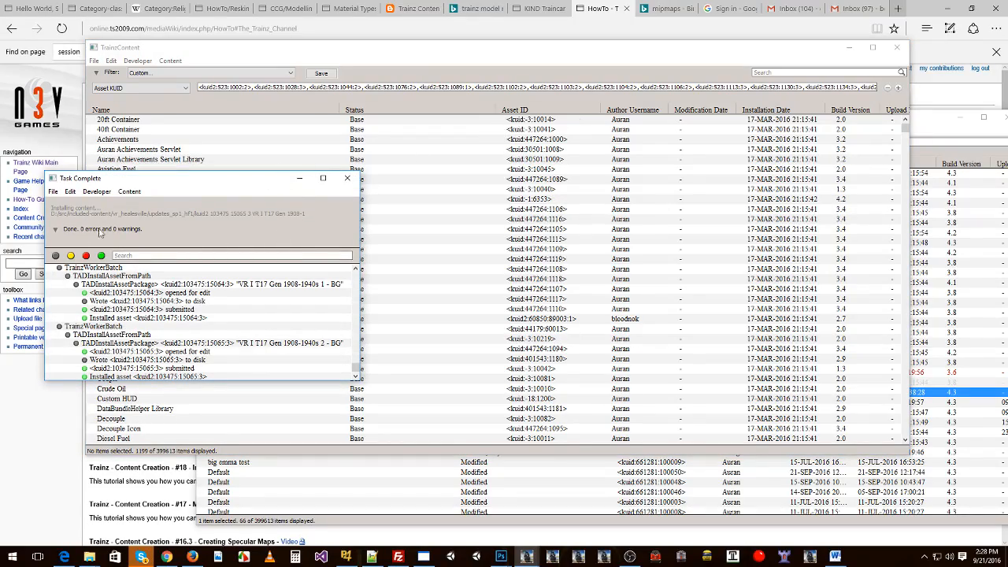
- Dismiss the Task Complete report and reselect the VR DD Class (Type 2) session
{"action": "left_click", "coordinate": [346, 178]}
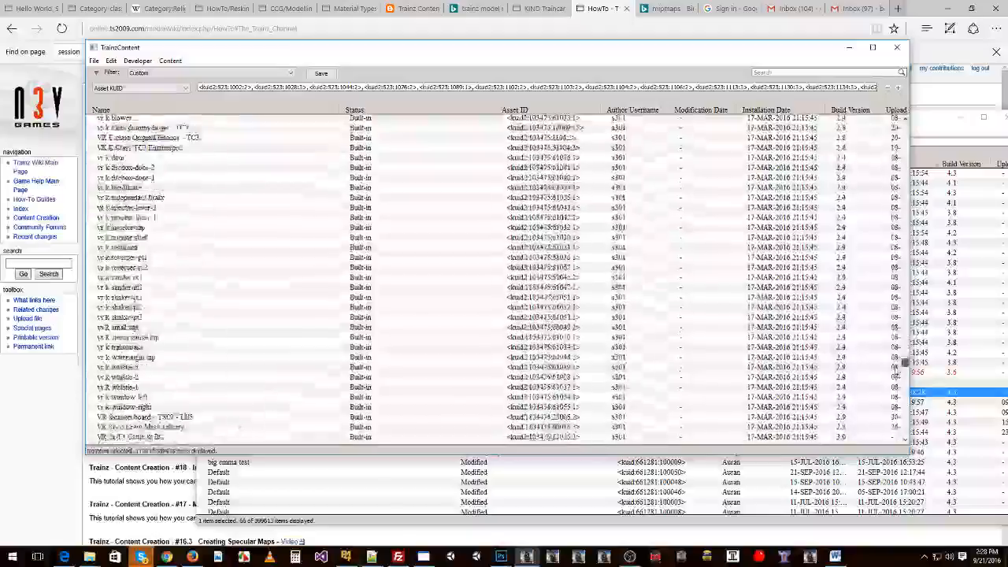
{"action": "scroll", "scroll_direction": "down", "scroll_amount": 3}
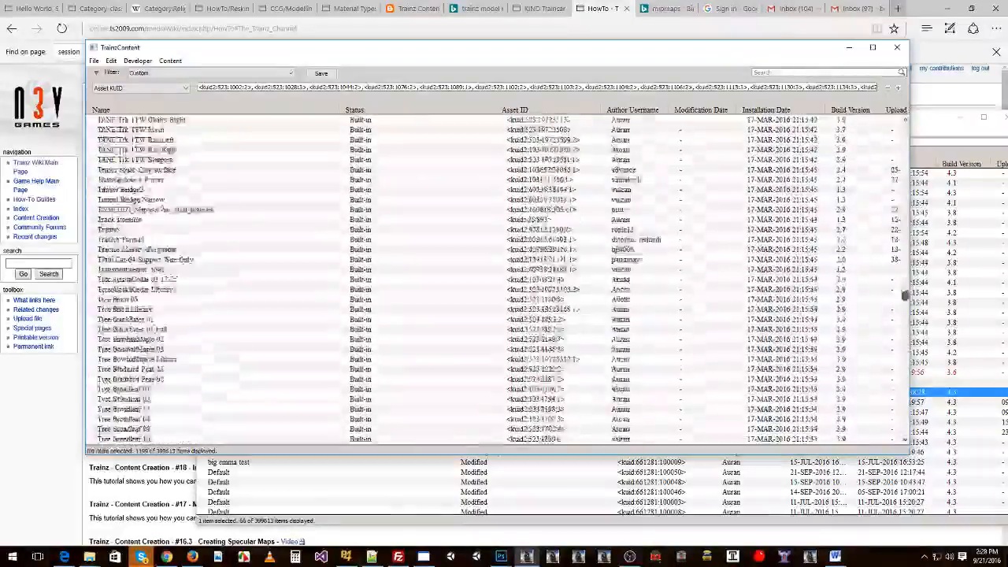
{"action": "scroll", "scroll_direction": "down", "scroll_amount": 3}
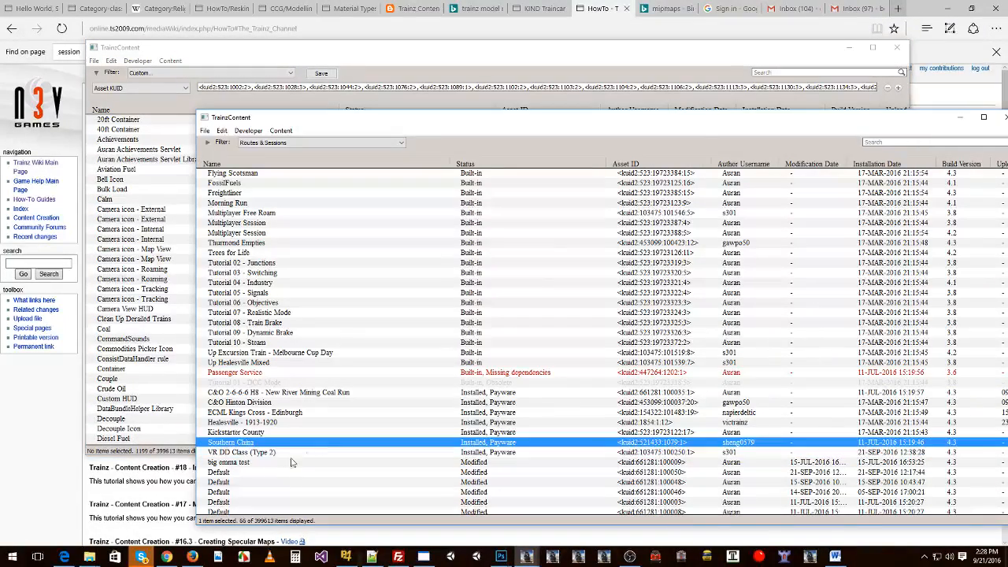
{"action": "left_click", "coordinate": [240, 452]}
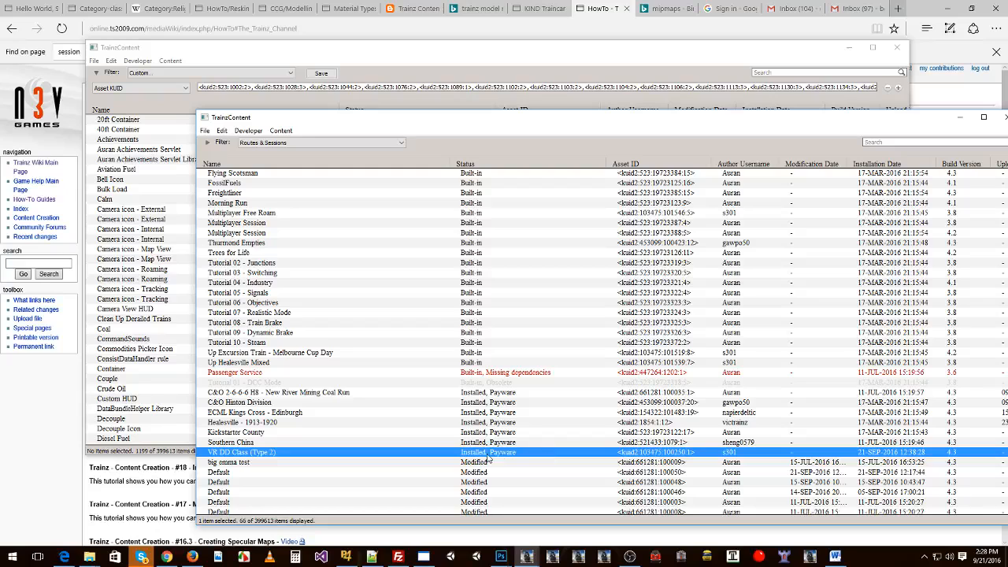
{"action": "scroll", "scroll_direction": "down", "scroll_amount": 3}
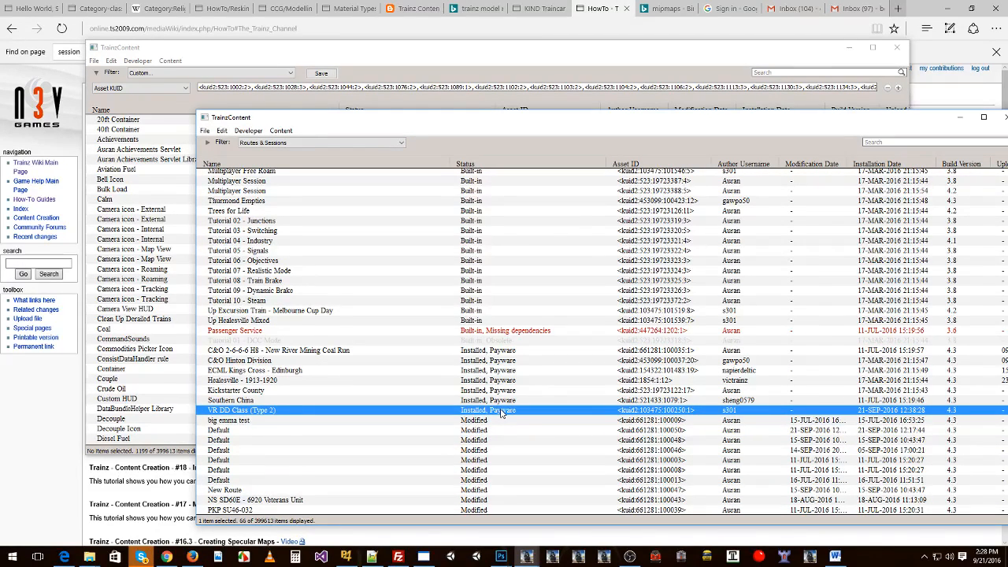
{"action": "mouse_move", "coordinate": [444, 400]}
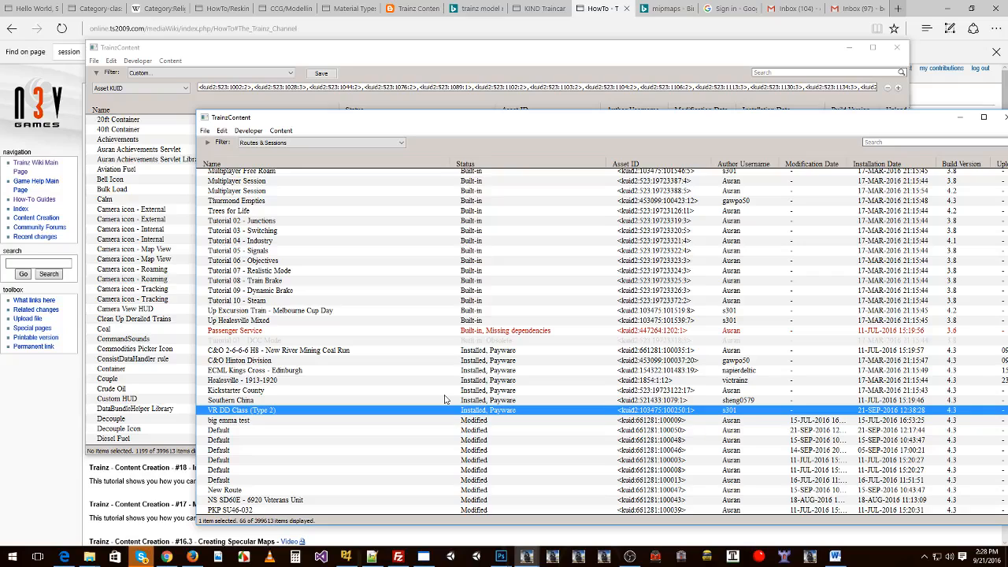
{"action": "mouse_move", "coordinate": [441, 285]}
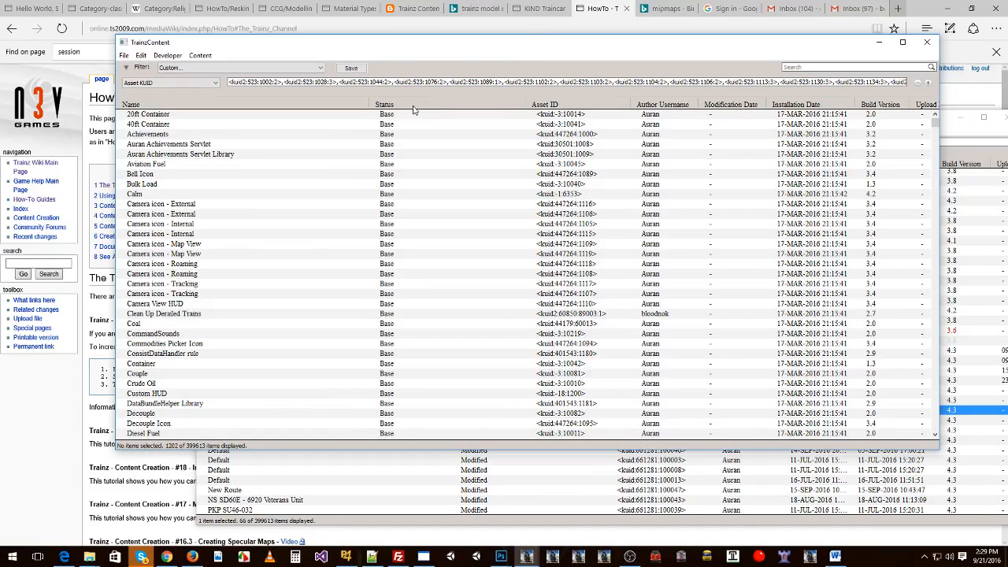
- Select the VR dependency rows from the ABW car down through the last Modified asset and bring up their actions
{"action": "left_click", "coordinate": [148, 113]}
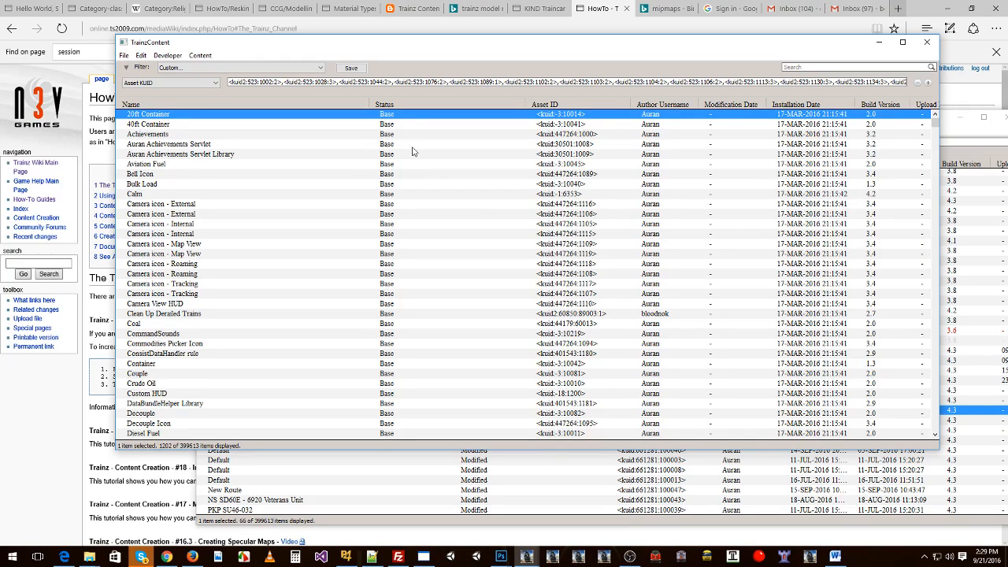
{"action": "mouse_move", "coordinate": [419, 132]}
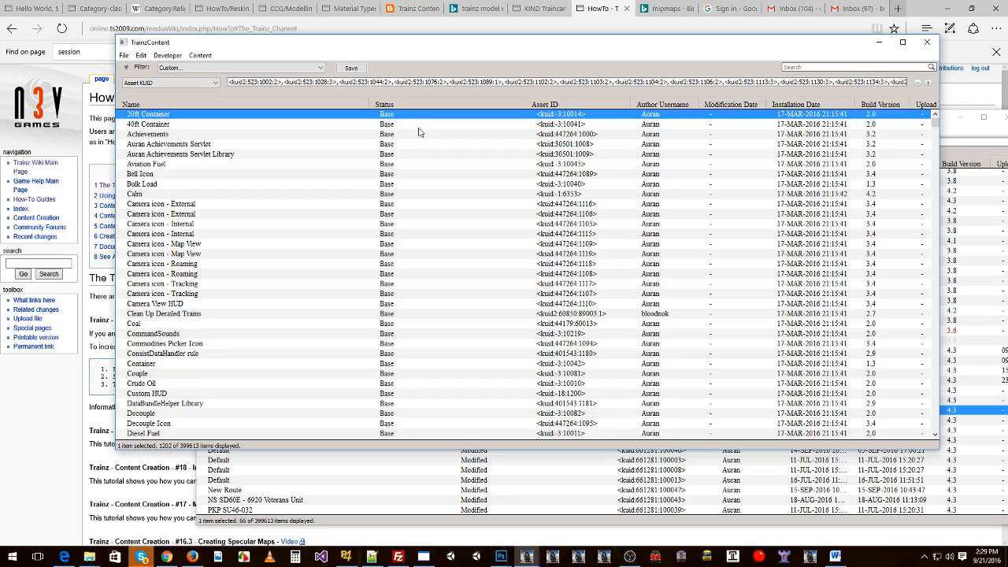
{"action": "scroll", "scroll_direction": "down", "scroll_amount": 3}
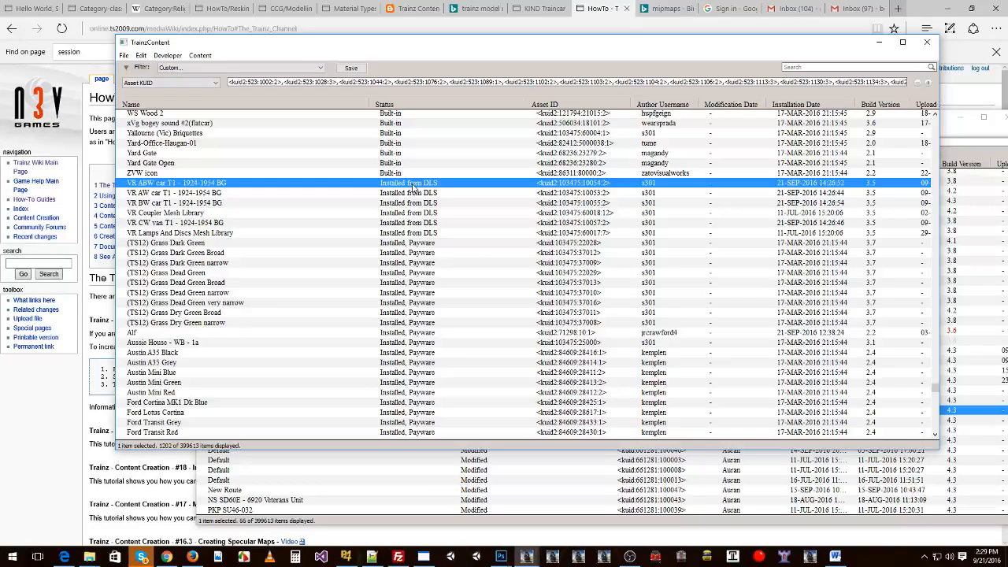
{"action": "left_click", "coordinate": [179, 233]}
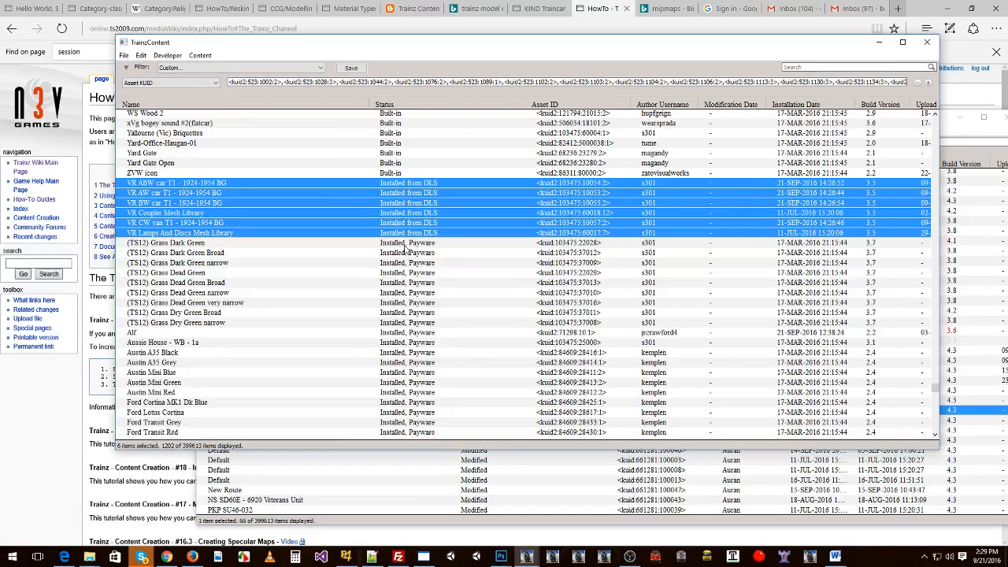
{"action": "left_click", "coordinate": [165, 243]}
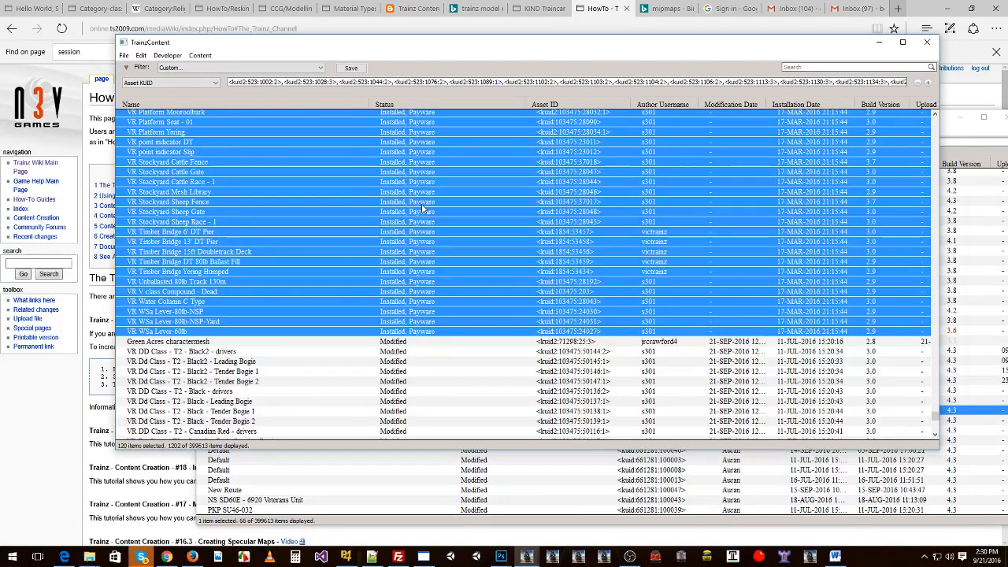
{"action": "mouse_move", "coordinate": [433, 214]}
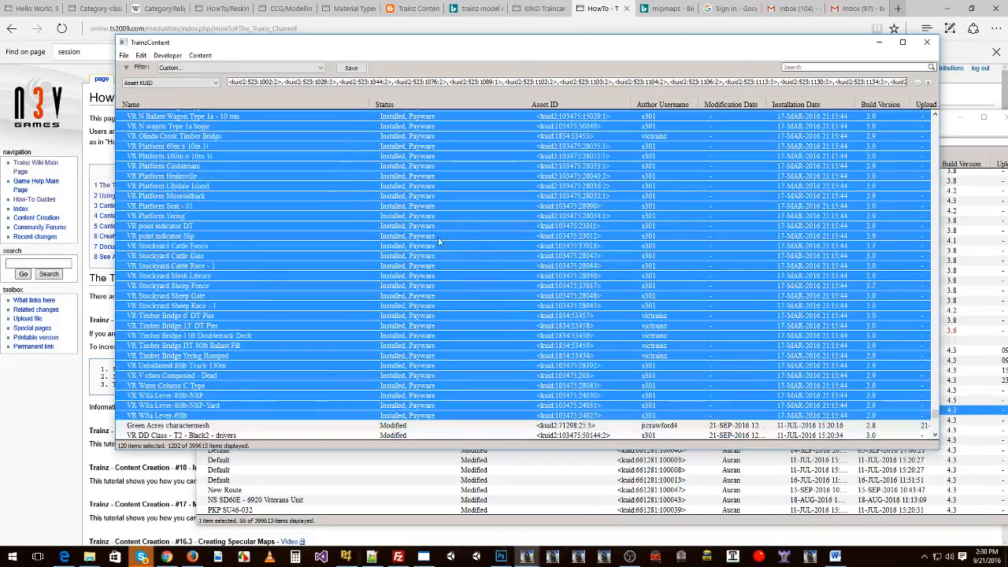
{"action": "scroll", "scroll_direction": "down", "scroll_amount": 3}
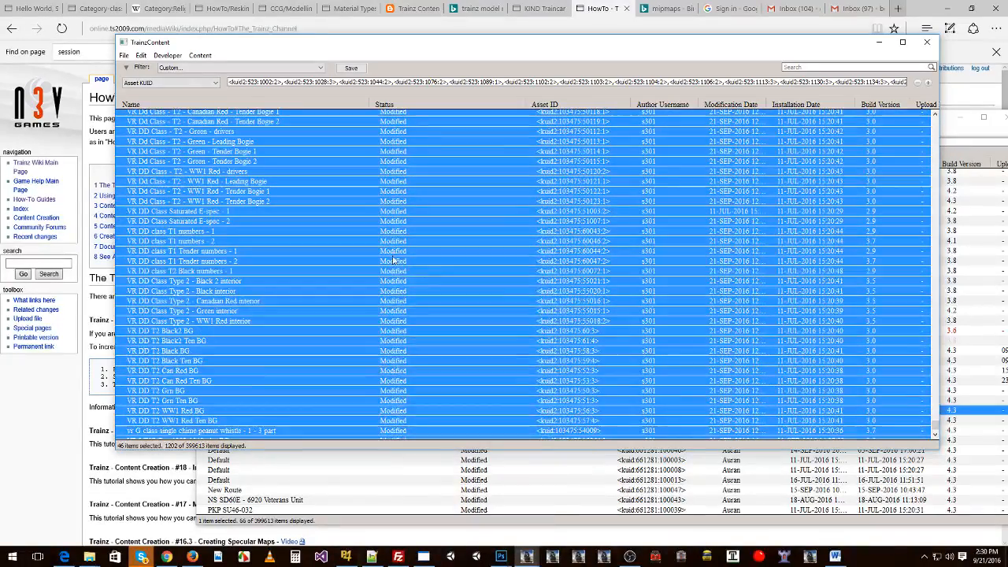
{"action": "right_click", "coordinate": [386, 261]}
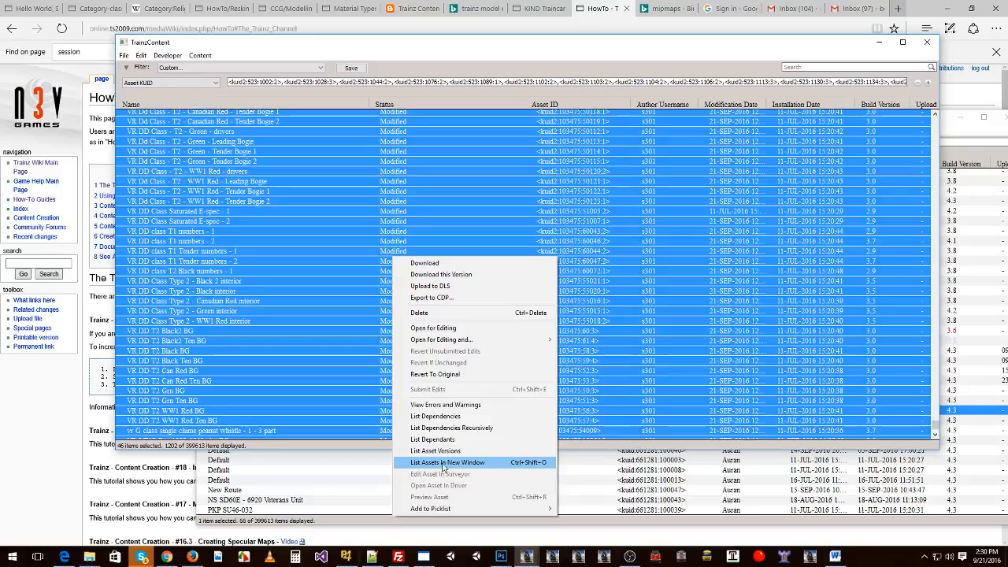
{"action": "mouse_move", "coordinate": [441, 466]}
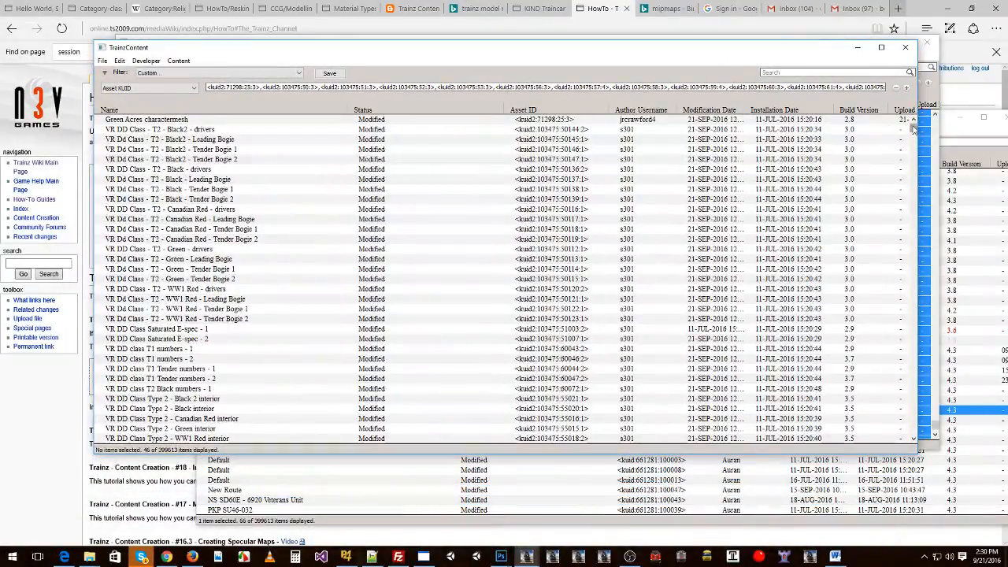
{"action": "mouse_move", "coordinate": [422, 142]}
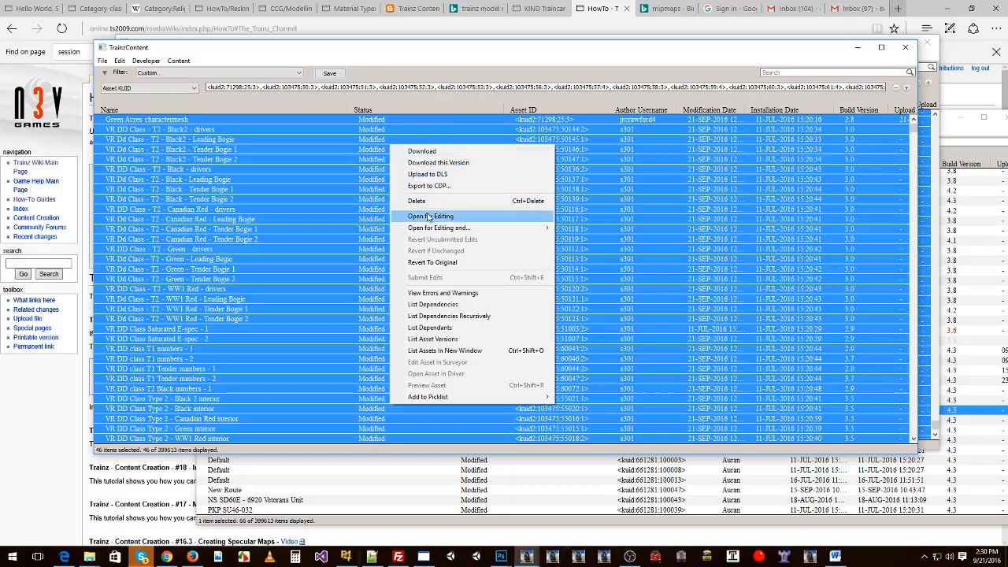
- Open all the listed modified VR DD Class assets for editing
{"action": "left_click", "coordinate": [430, 216]}
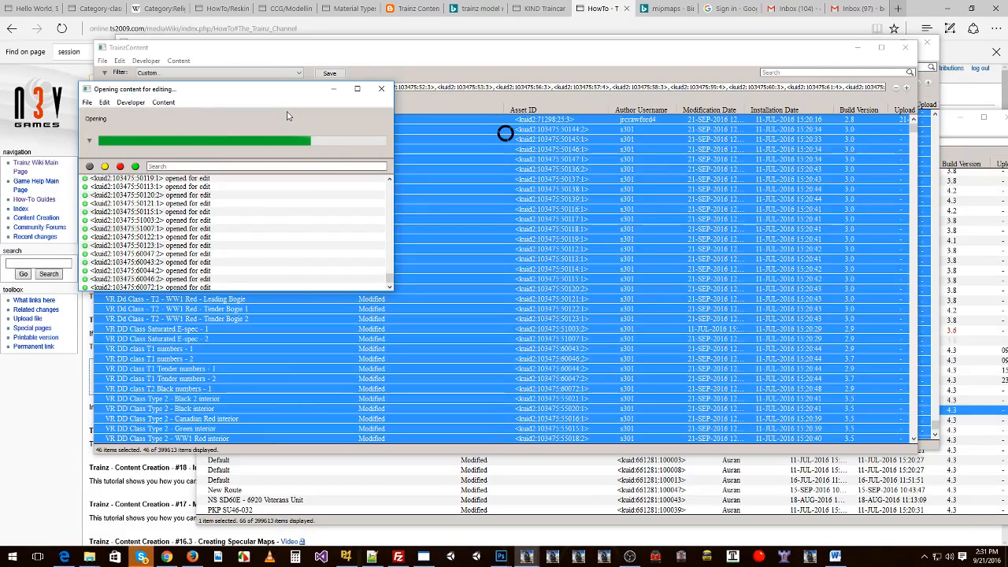
{"action": "mouse_move", "coordinate": [827, 359]}
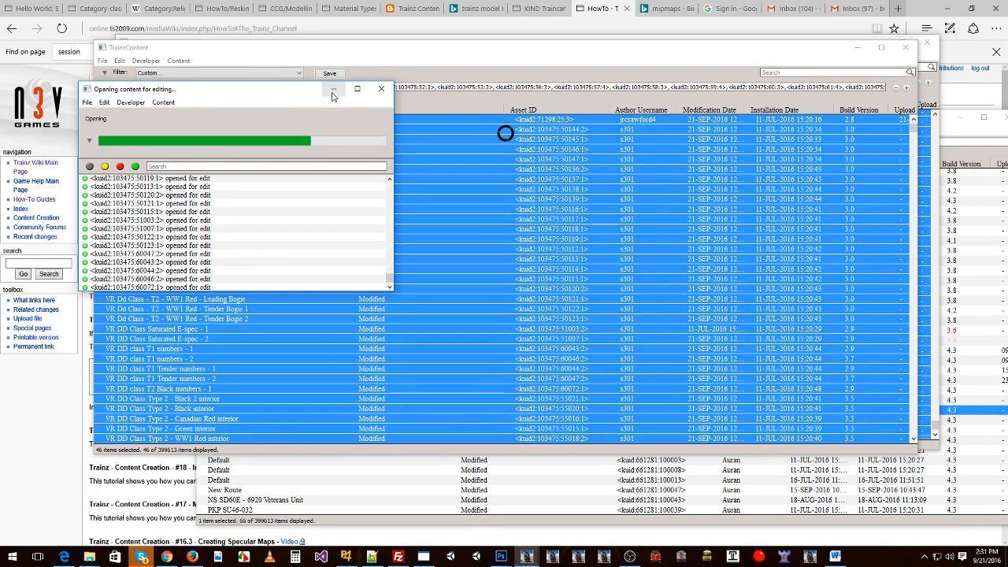
{"action": "right_click", "coordinate": [512, 129]}
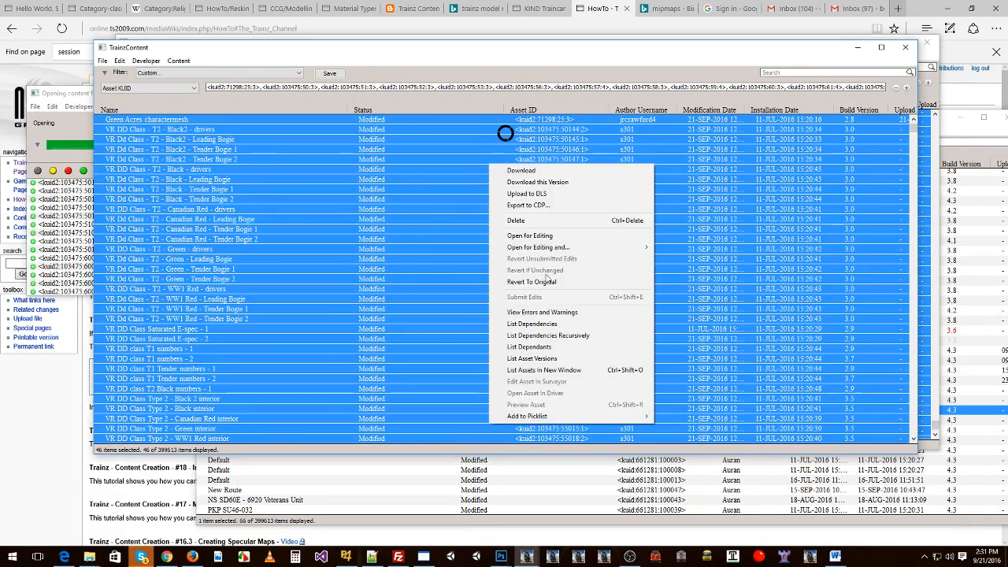
{"action": "mouse_move", "coordinate": [539, 205]}
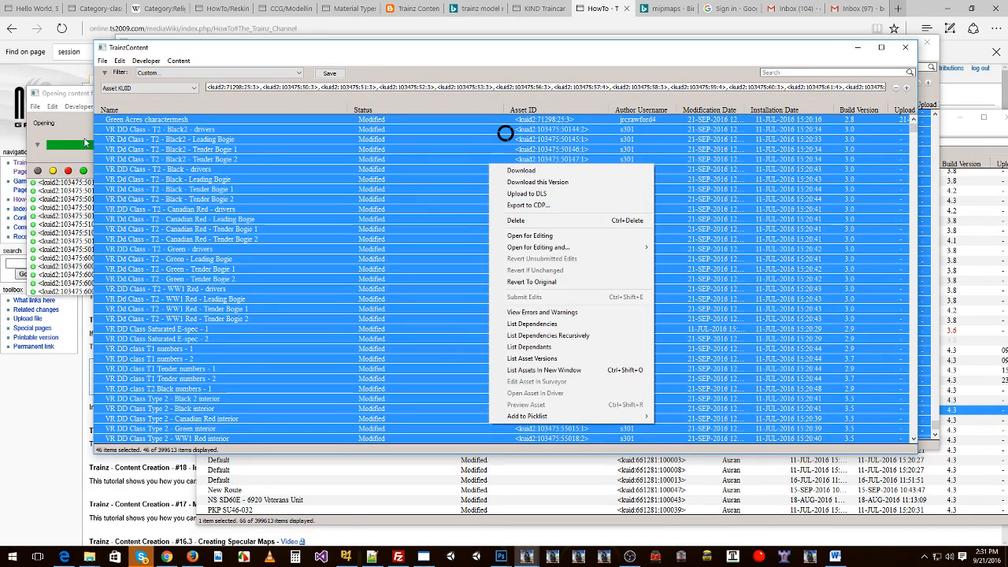
{"action": "left_click", "coordinate": [530, 236]}
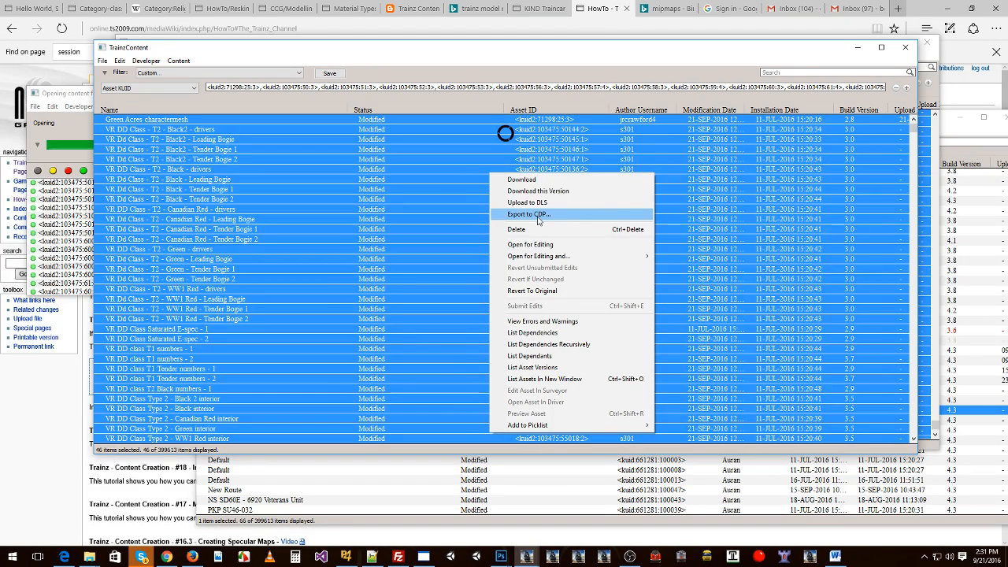
{"action": "left_click", "coordinate": [529, 242]}
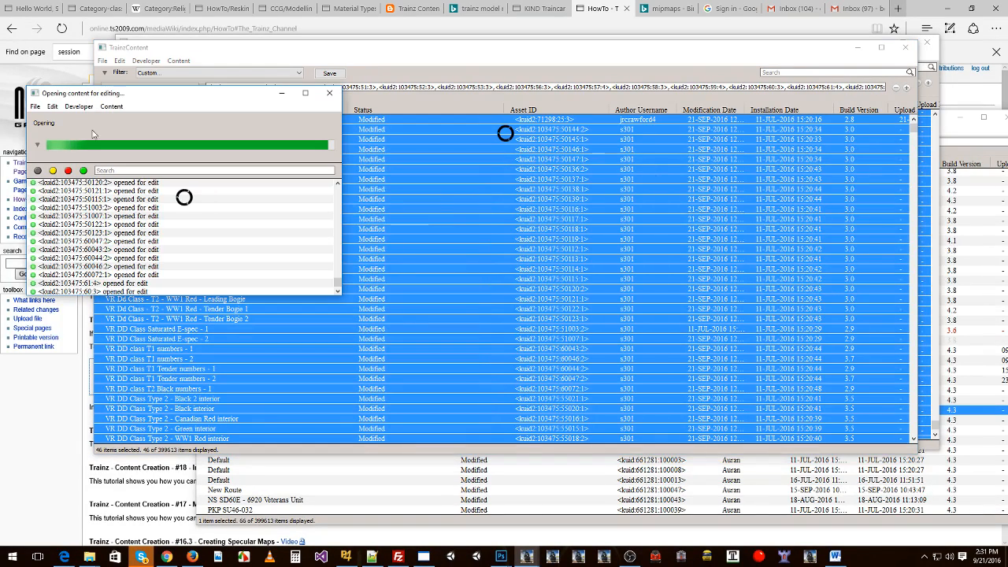